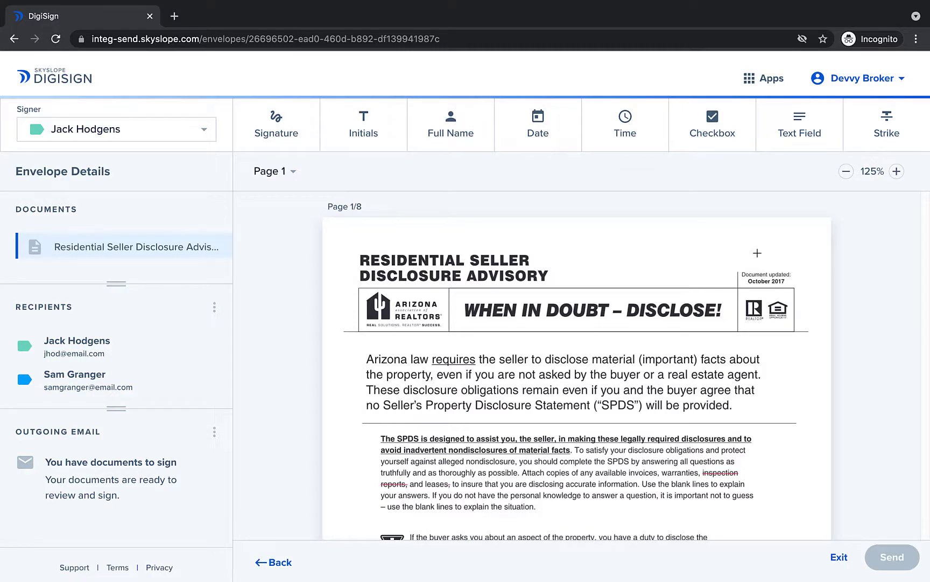
Zoom the form to 175% and scroll to page 2's Property and Ownership questions.
click(896, 172)
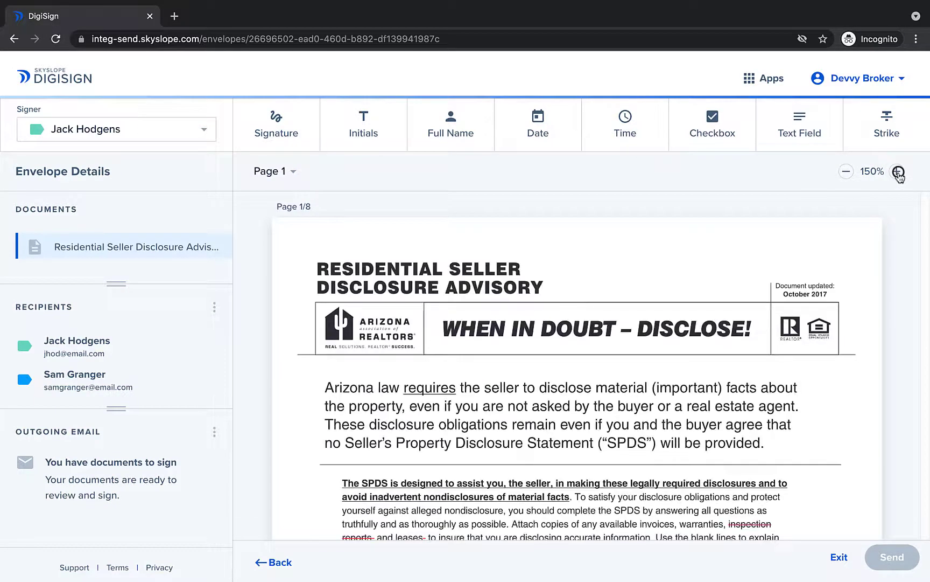
click(897, 171)
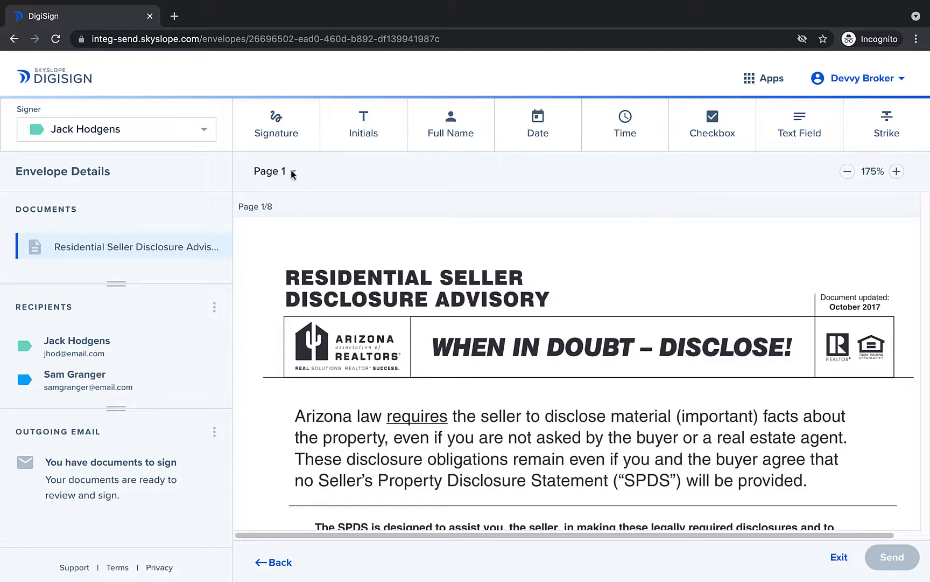
scroll(down, 3)
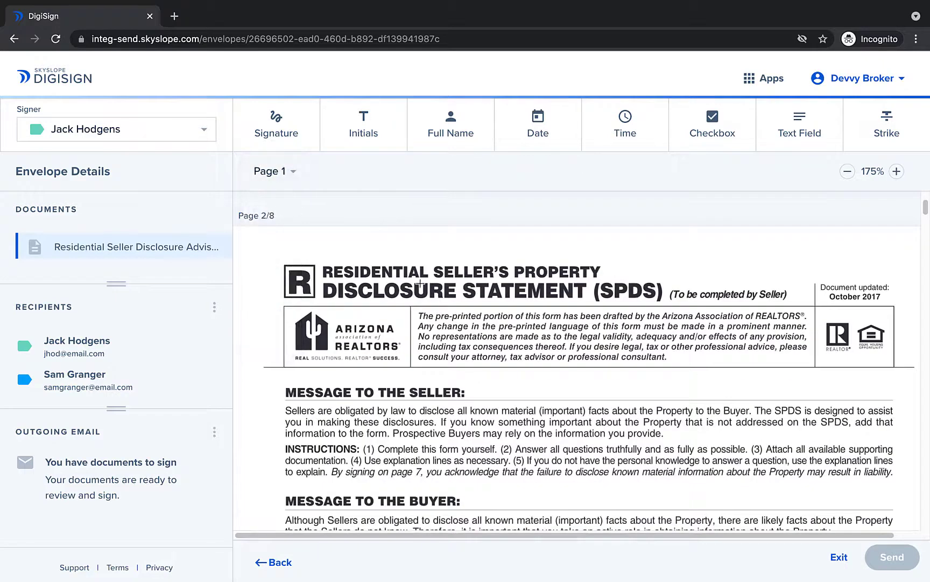
scroll(down, 3)
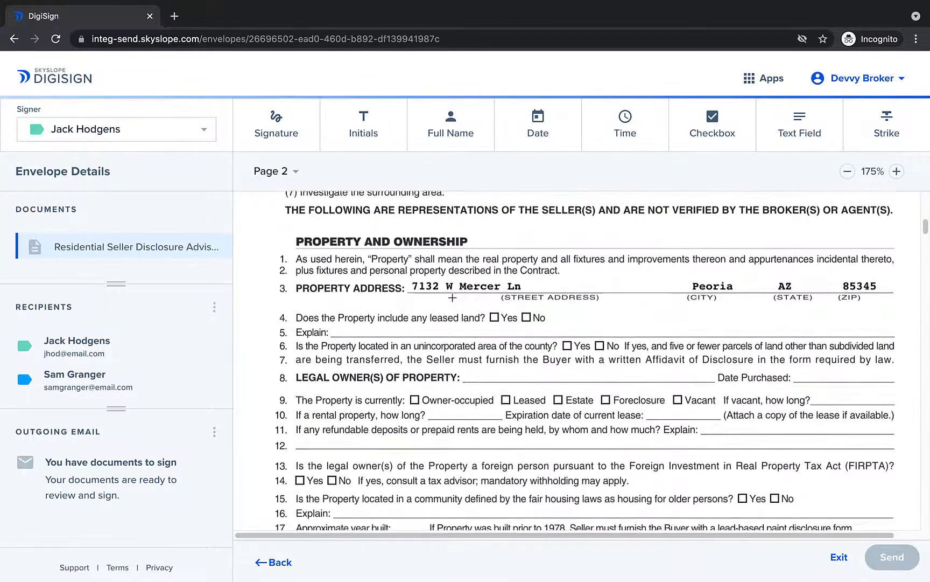
scroll(down, 3)
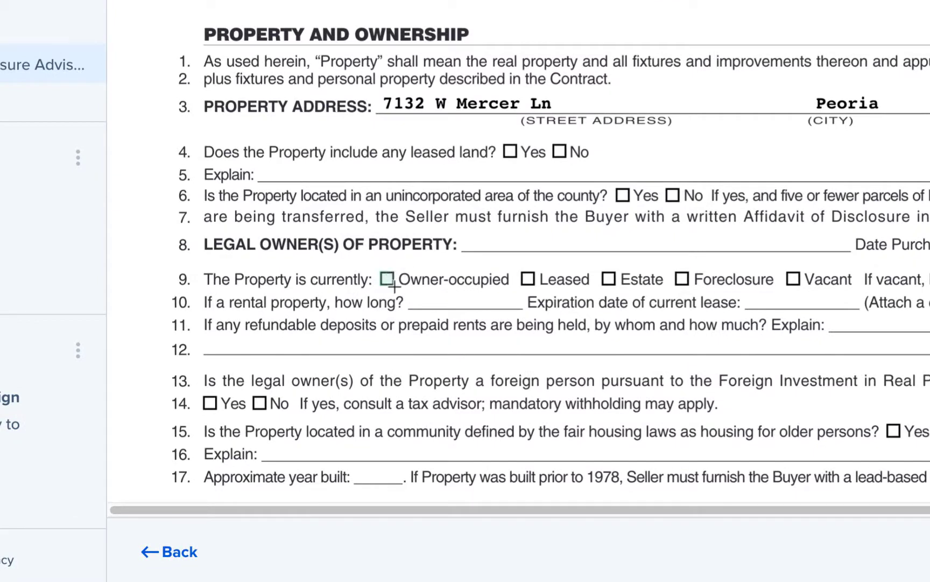
click(389, 279)
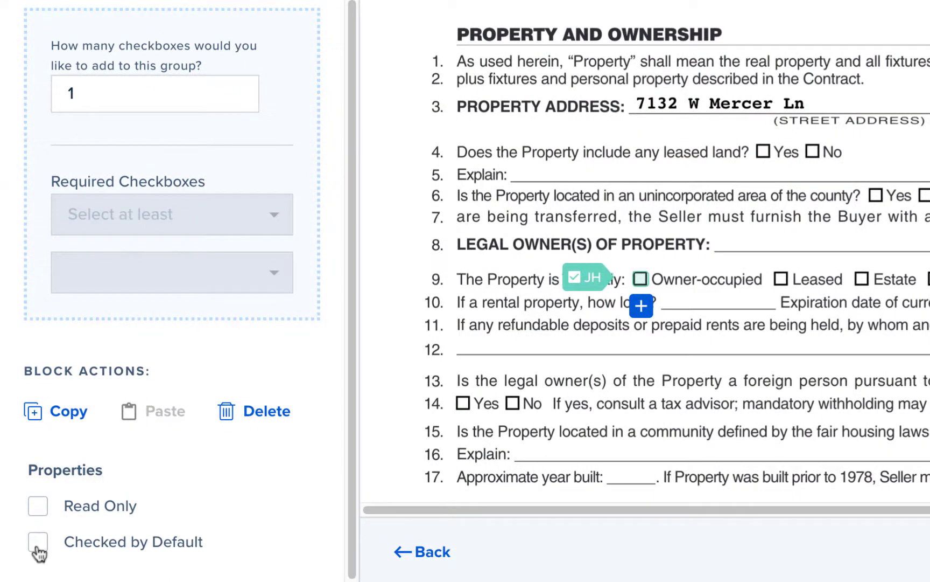
click(33, 557)
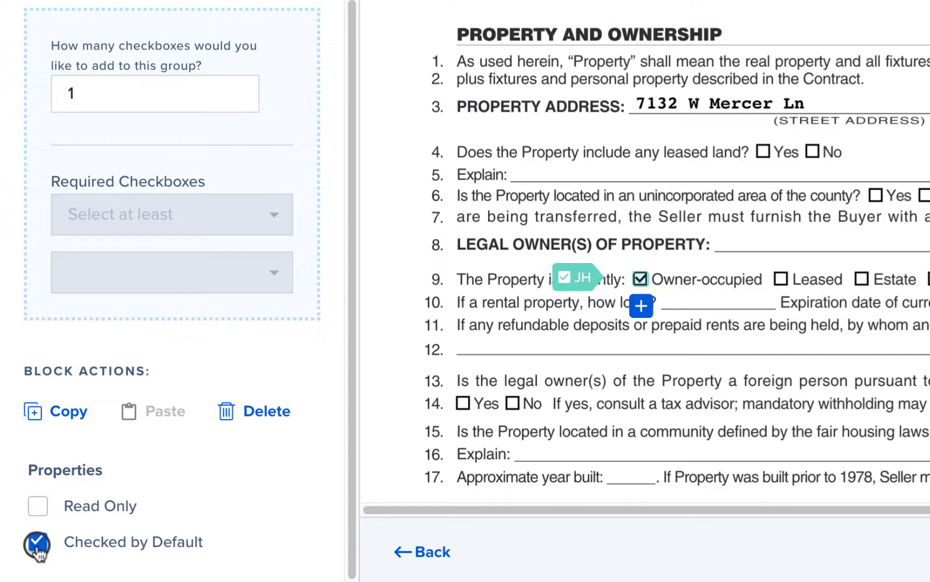
click(34, 557)
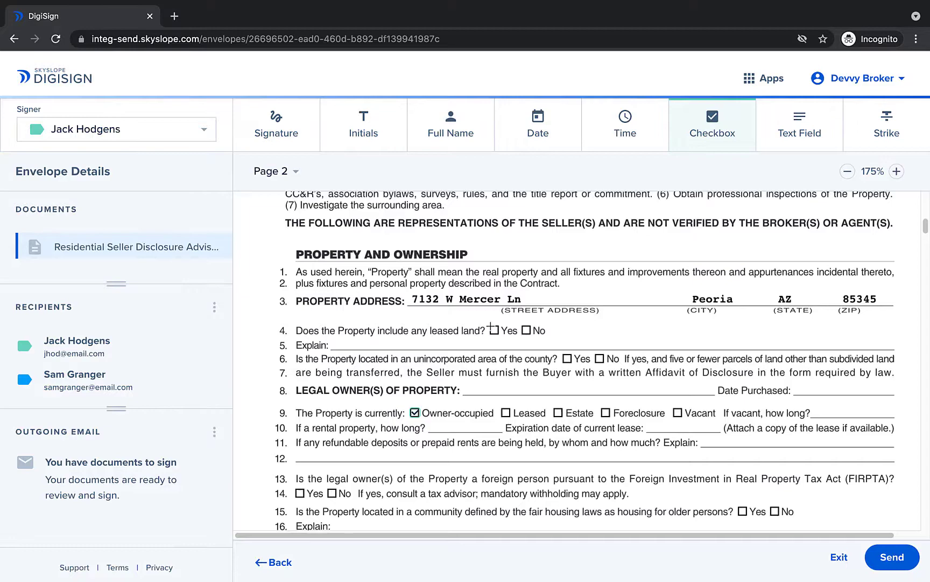
Link checkboxes on line 4's leased-land Yes and No, with Required Checkboxes set to 1.
click(494, 326)
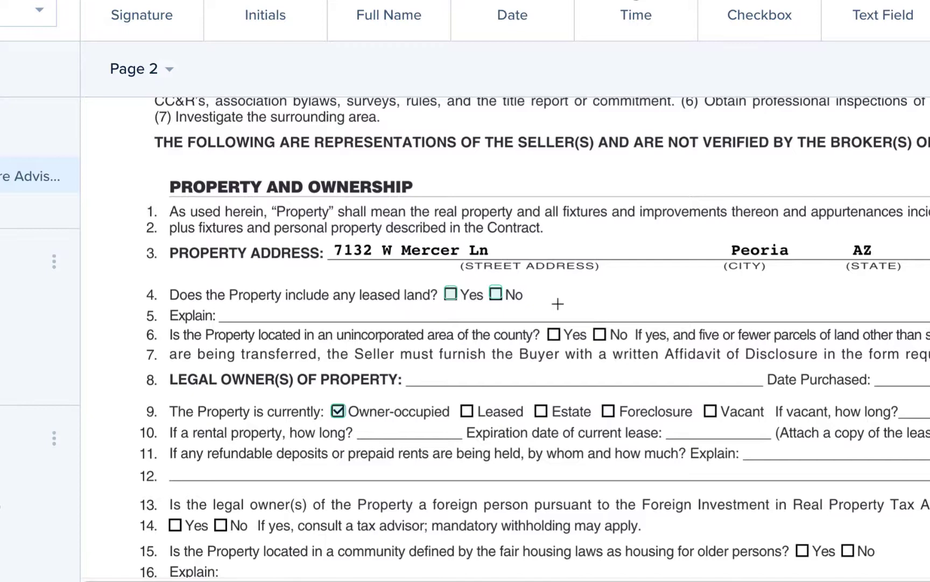
mouse_move(490, 302)
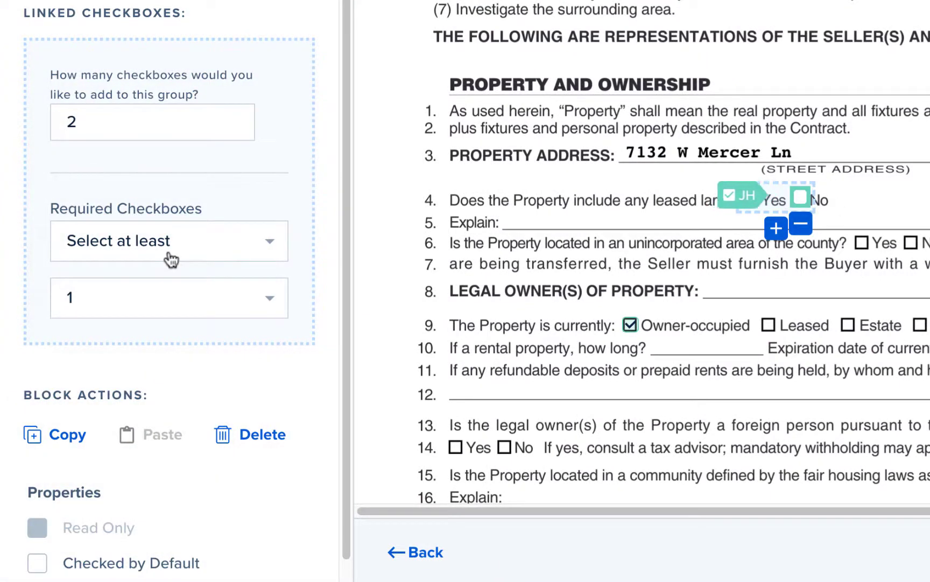
click(169, 240)
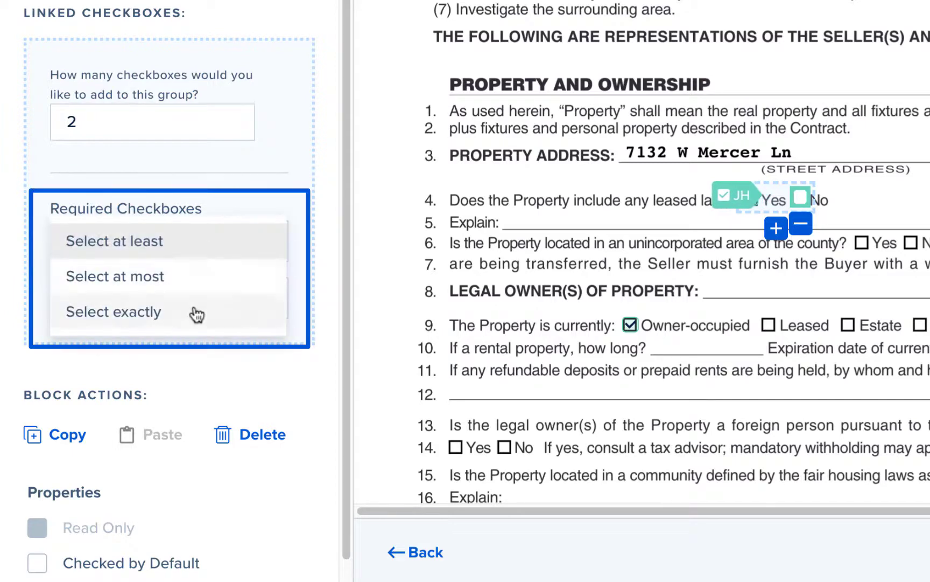
click(113, 312)
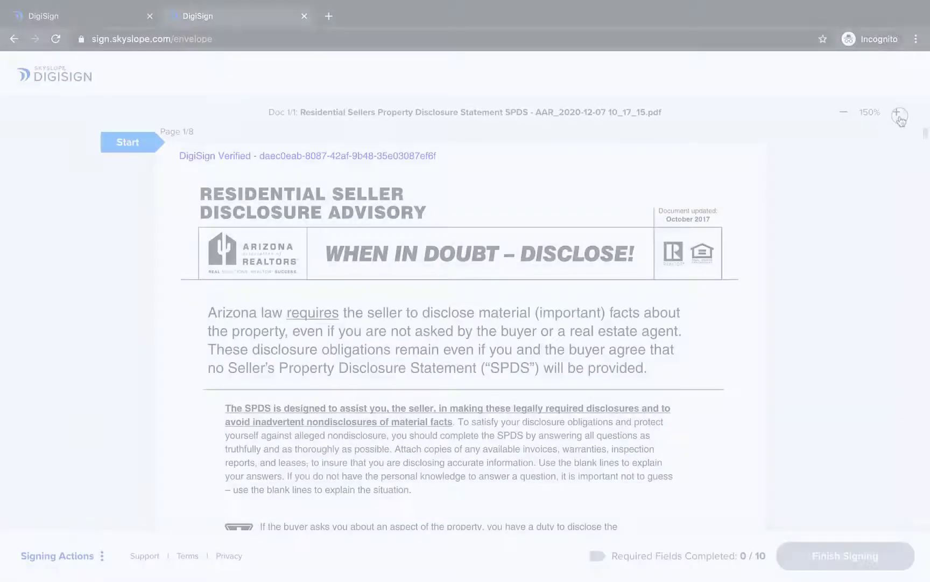
Zoom the signer view and jump to the leased-land question, the first required field.
click(899, 112)
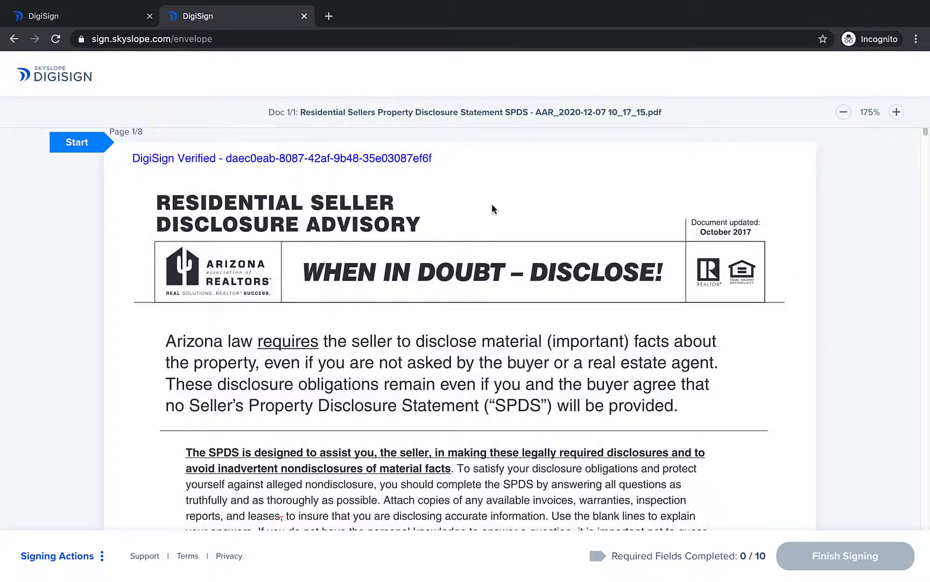
mouse_move(106, 150)
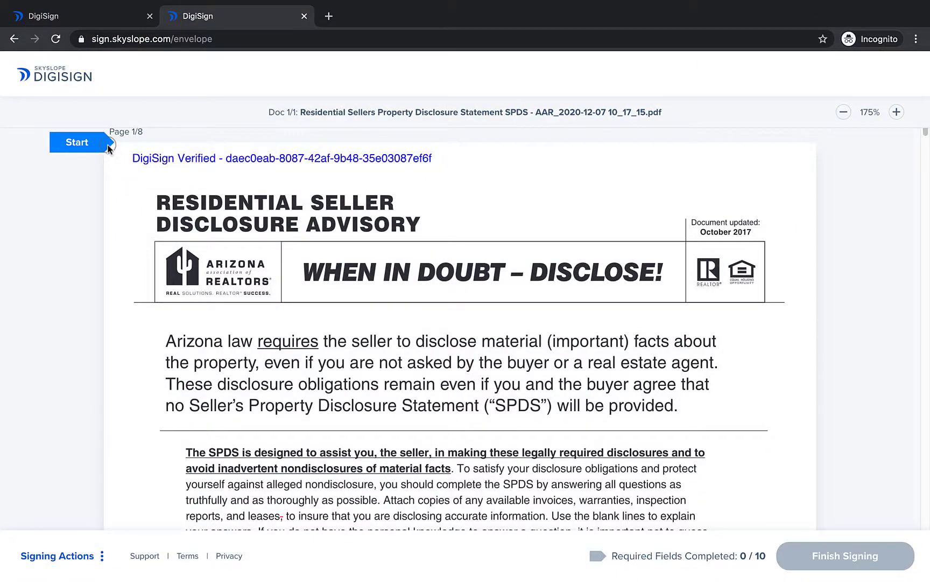
click(77, 141)
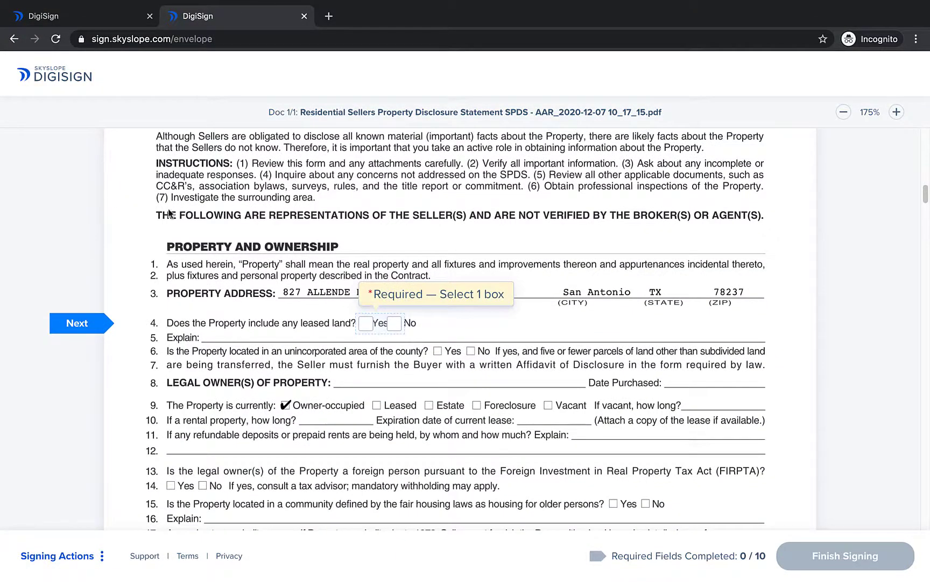
mouse_move(301, 300)
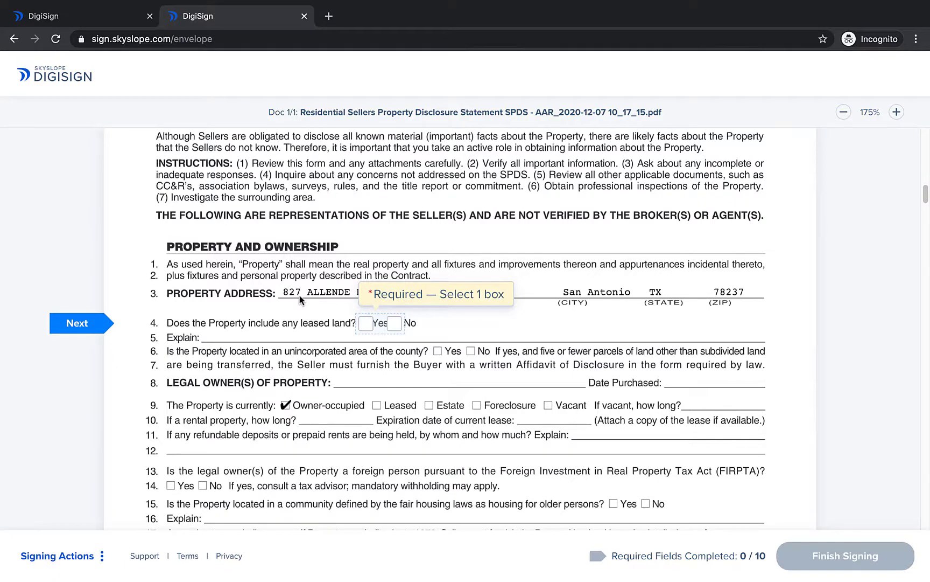
click(395, 323)
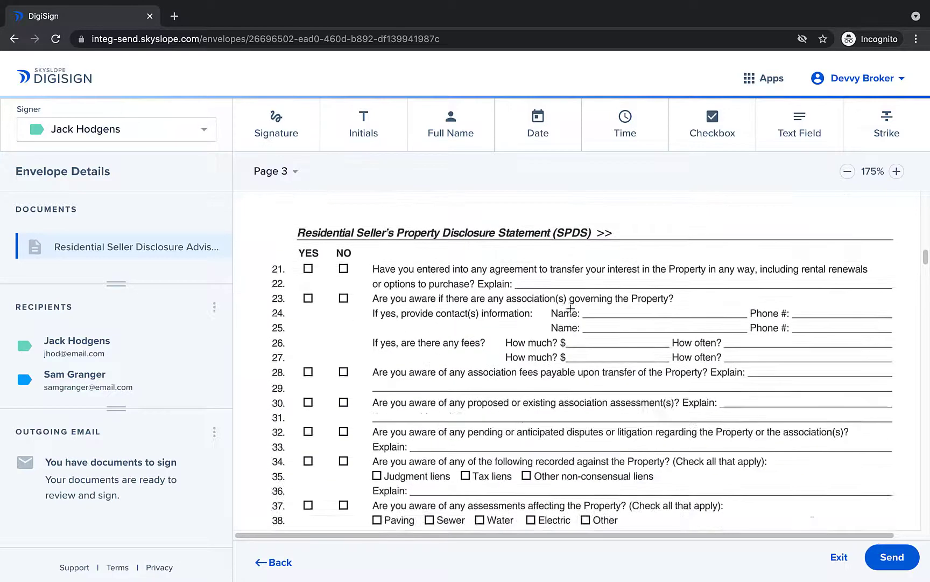
On page 3, place a checkbox on line 21's YES and add the linked NO box.
scroll(down, 3)
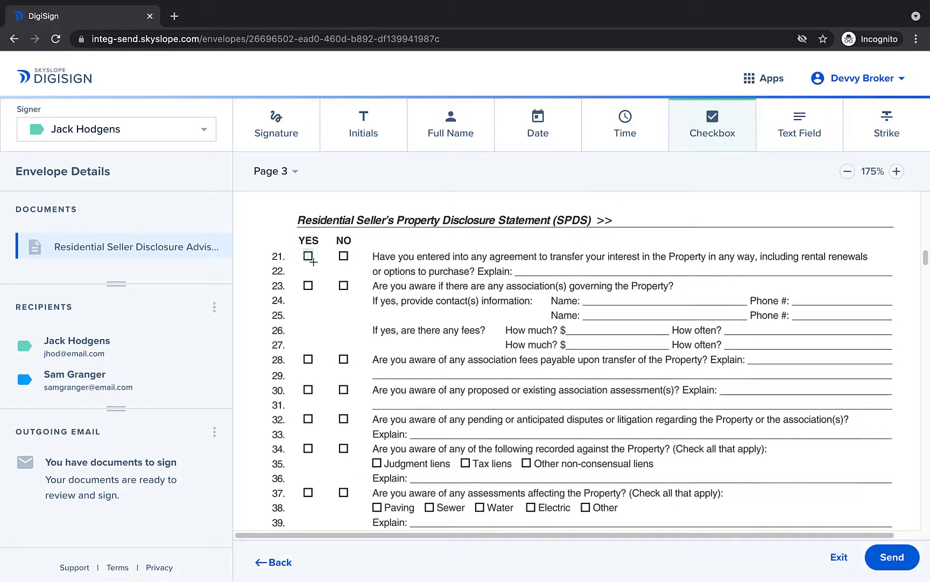
click(308, 257)
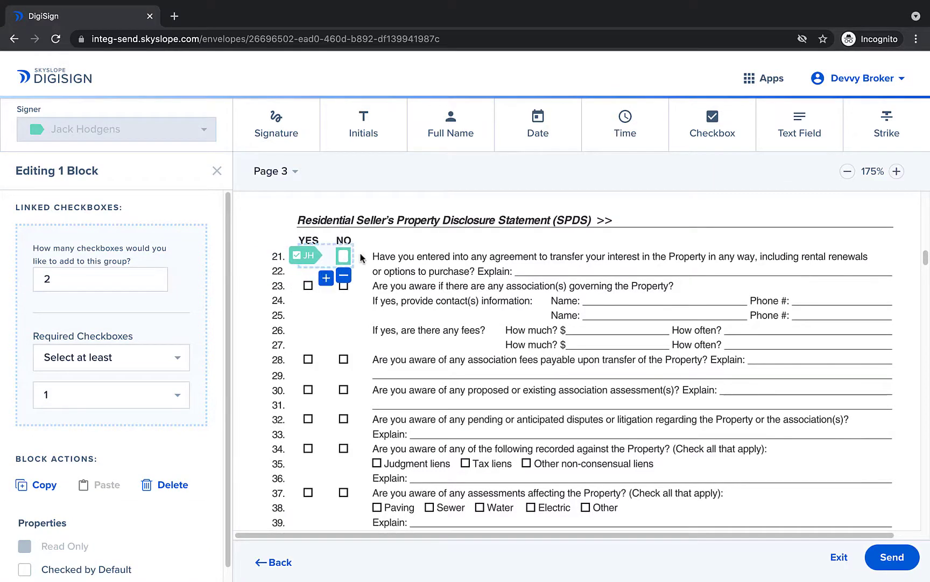
click(111, 357)
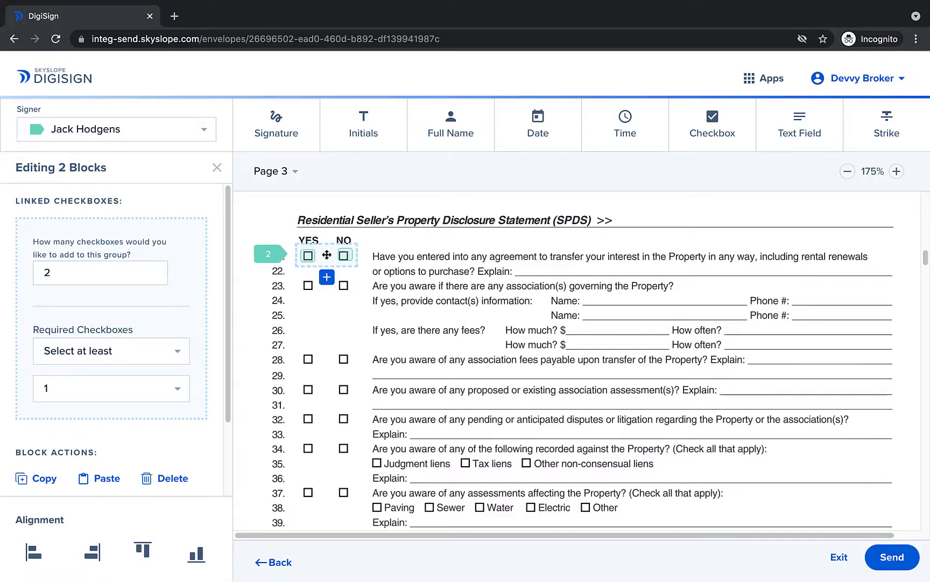
Copy the line 21 YES/NO group and paste it onto lines 23, 28, 30, 32 and 34.
click(36, 478)
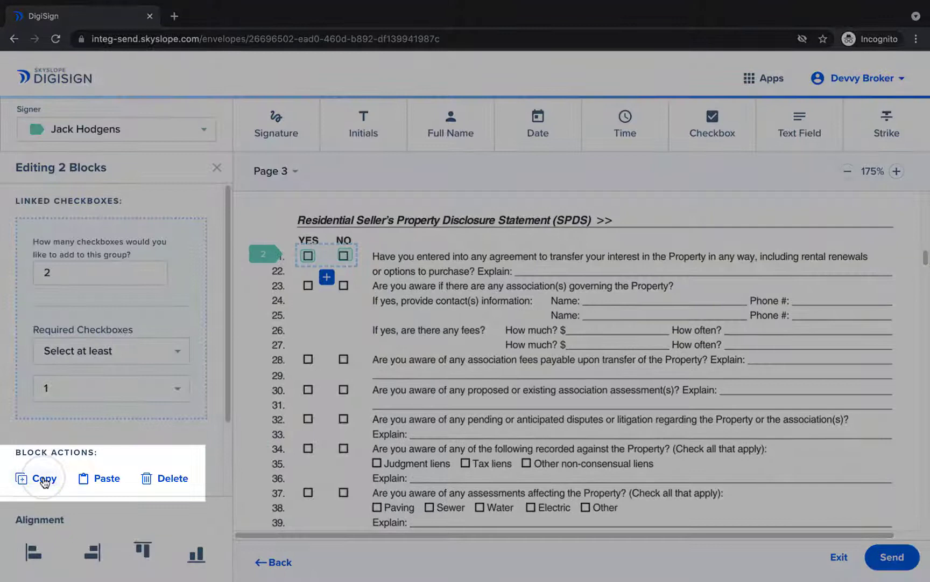
click(42, 478)
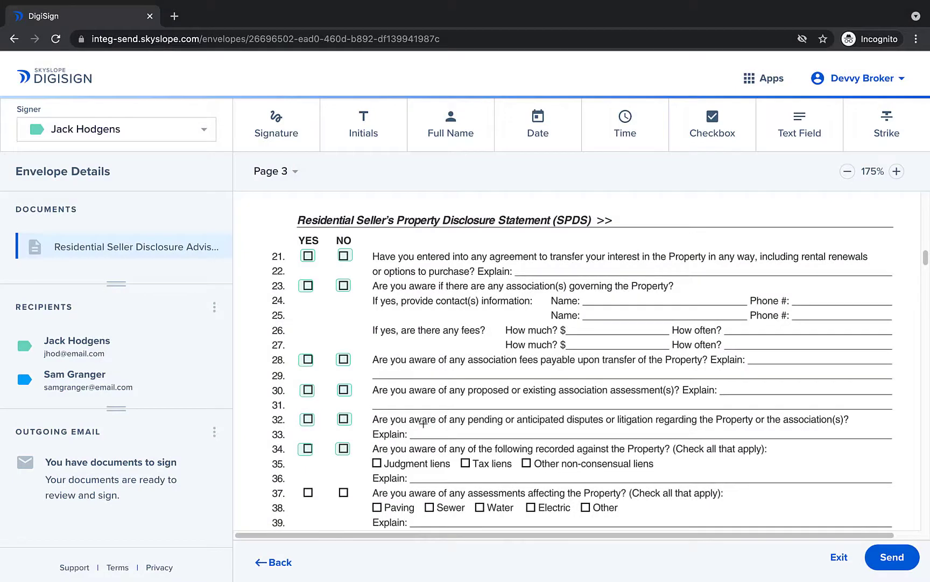
Place three linked checkboxes on line 35's lien boxes, starting with Judgment liens.
click(712, 123)
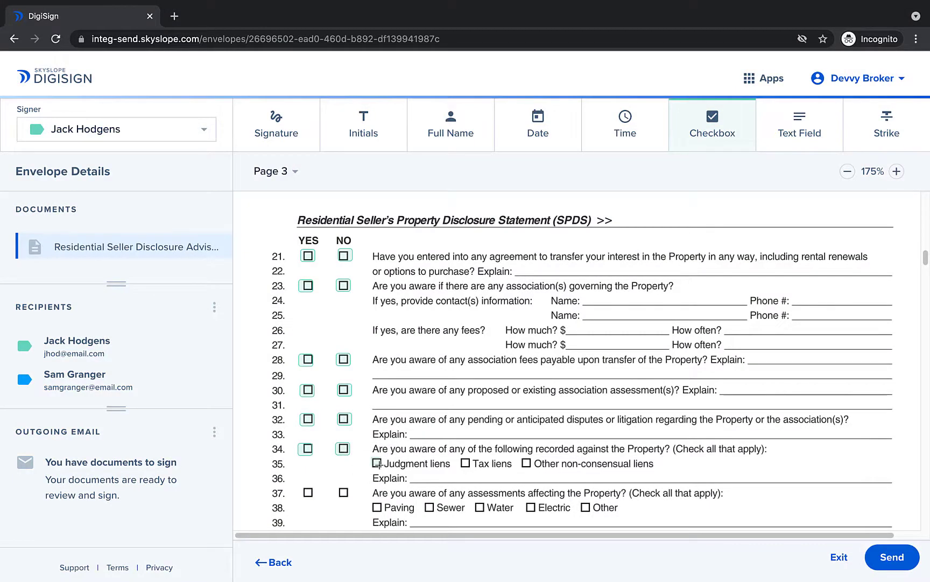
click(377, 463)
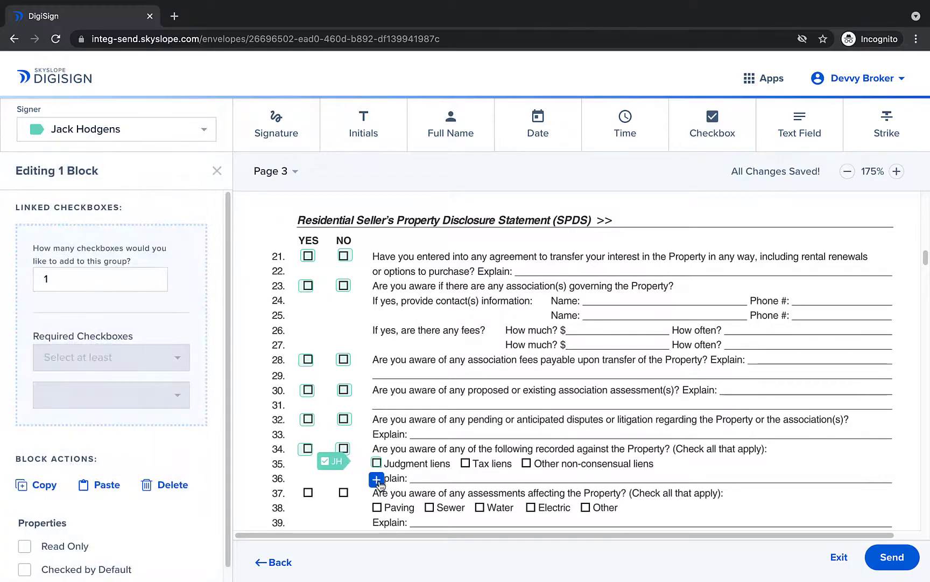
click(376, 479)
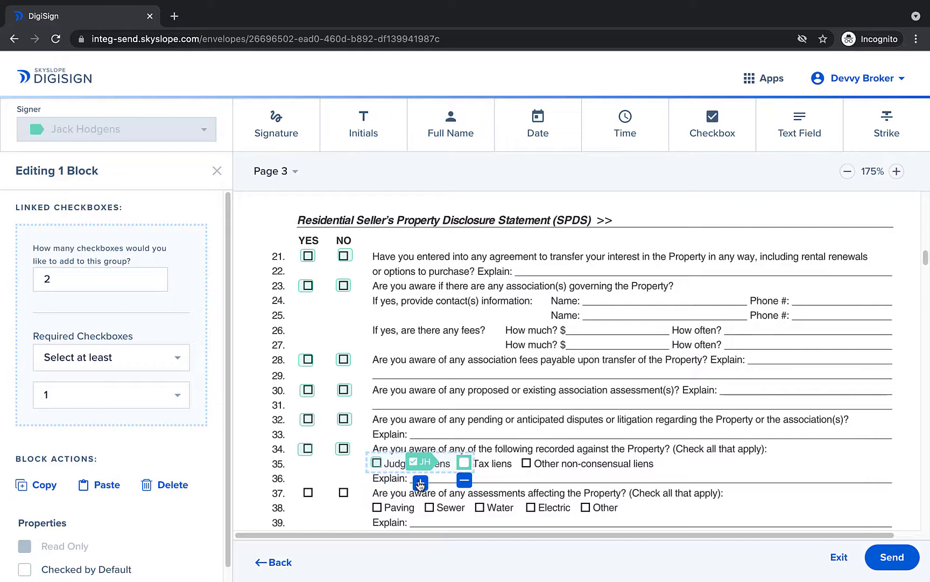
click(420, 481)
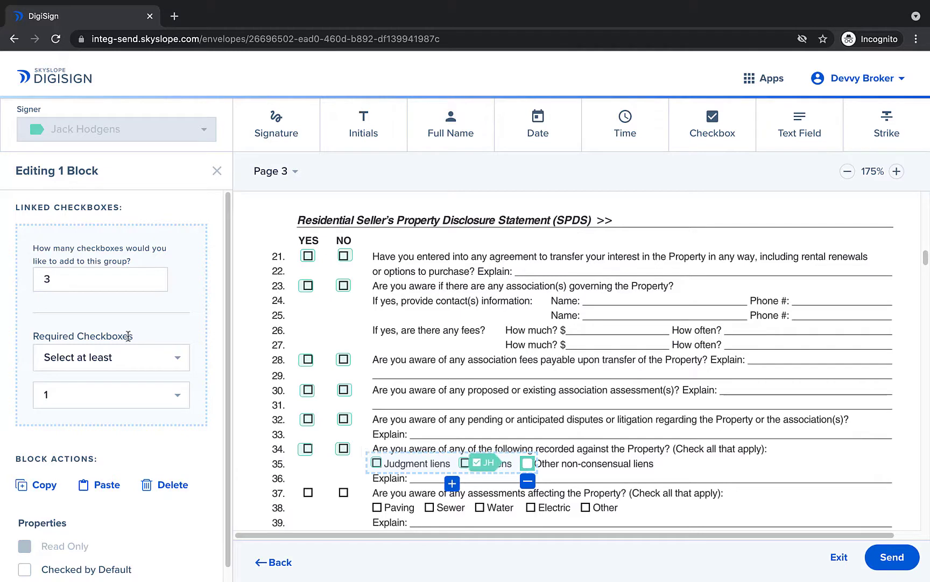
Set the lien group's rule to select at most 3 and open the signing preview.
click(110, 357)
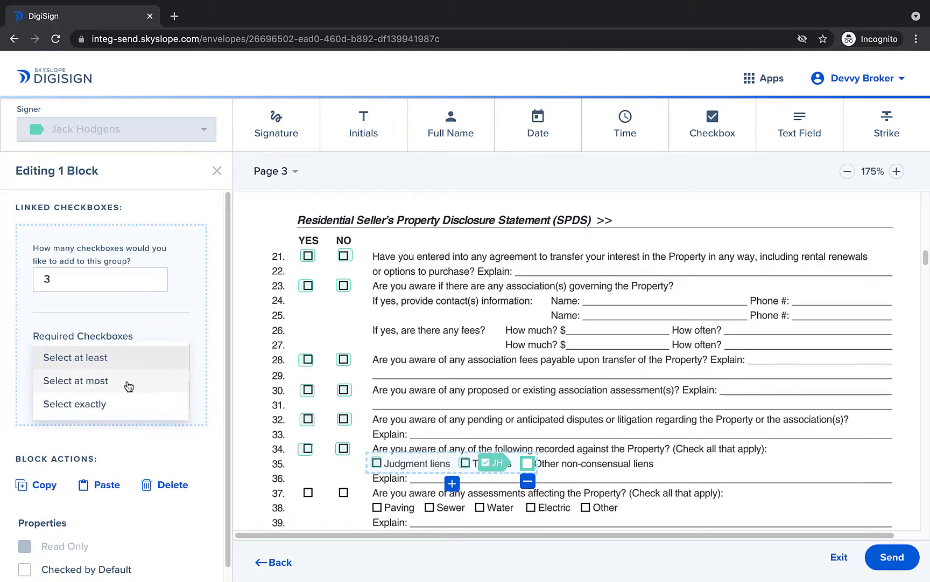
click(75, 381)
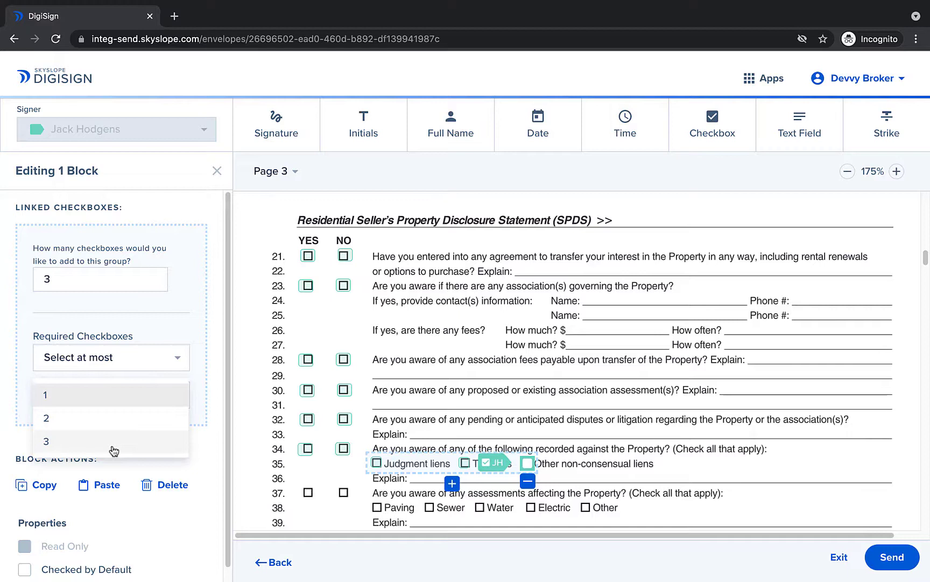
click(46, 441)
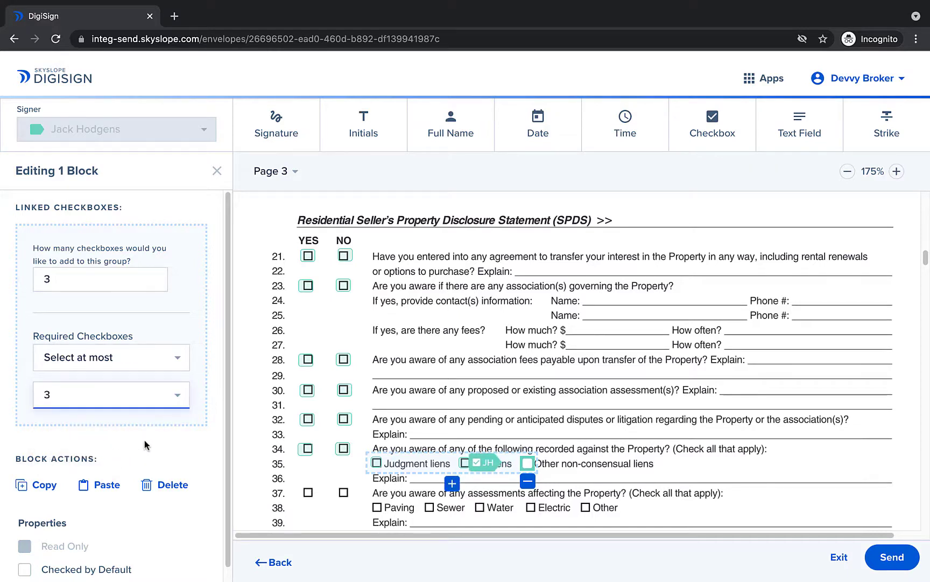
mouse_move(572, 480)
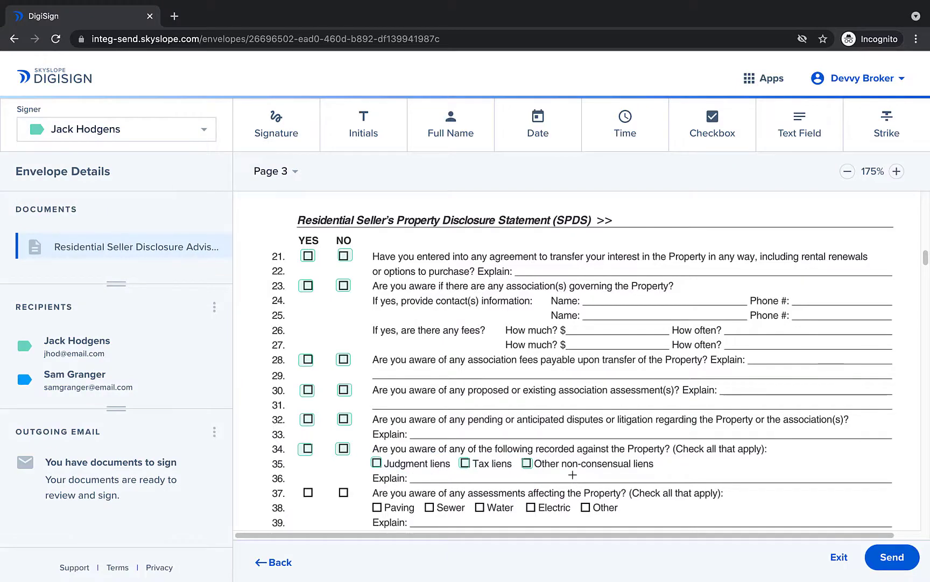
click(892, 557)
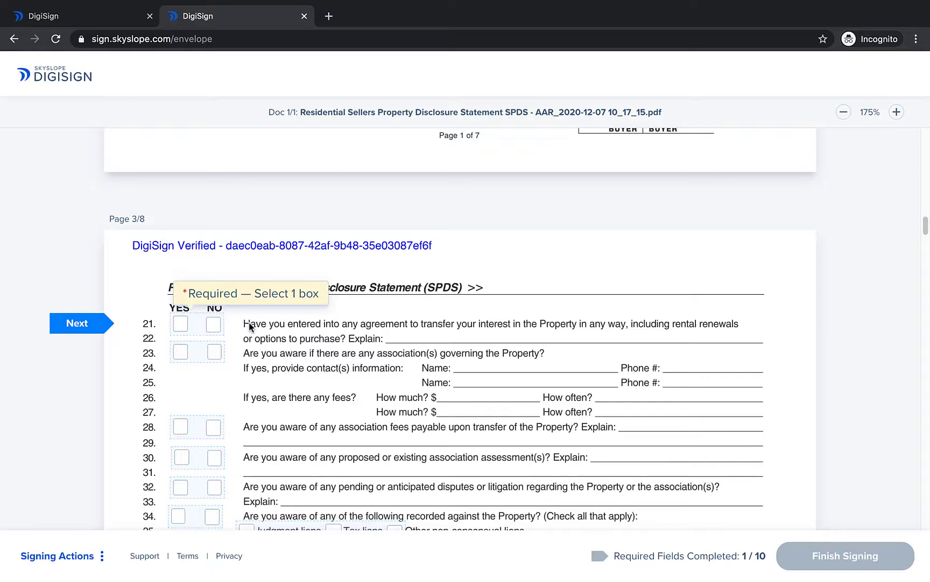
Tick YES or NO for questions 21 through 34, reaching 7 of 10 required fields.
click(214, 351)
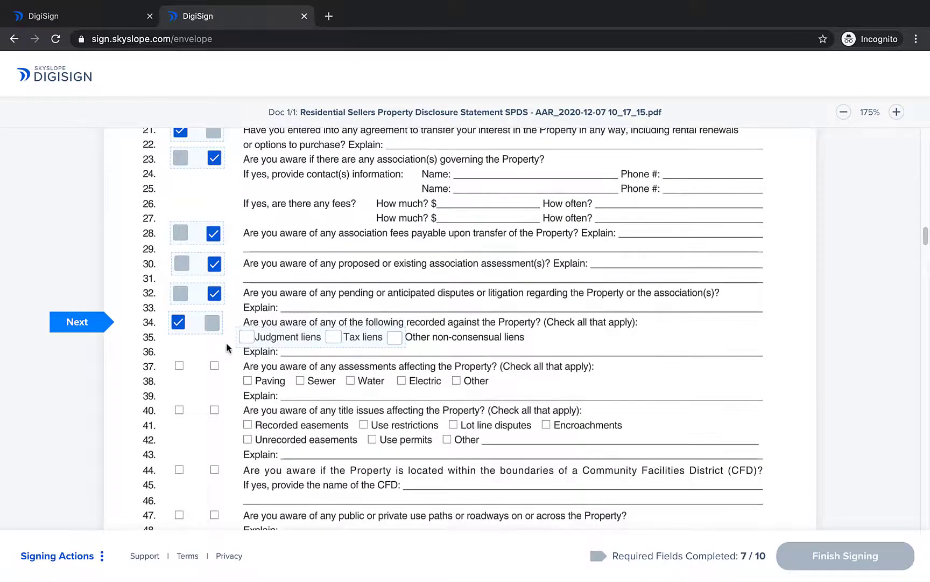
click(246, 336)
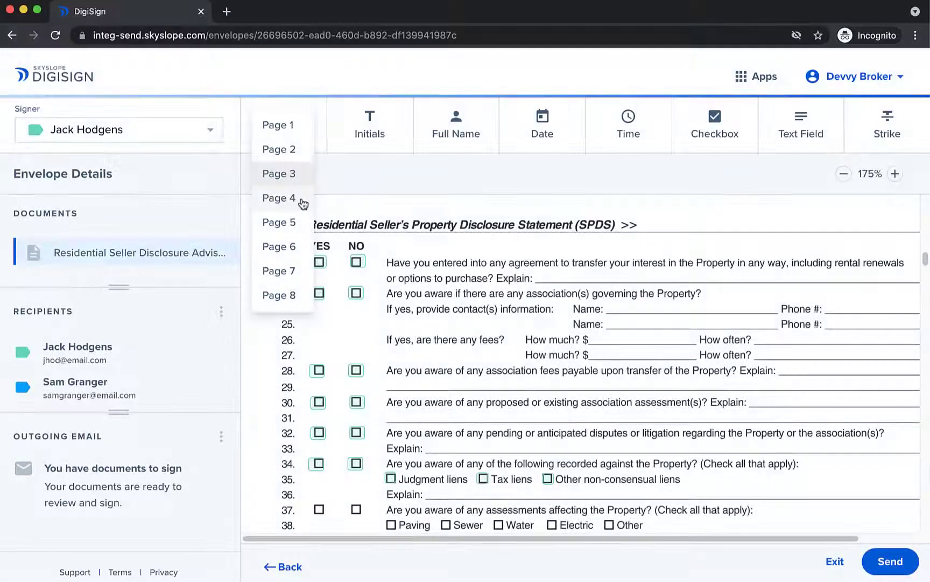
On page 4, place a linked YES/NO checkbox pair on question 107 requiring exactly one choice.
click(278, 198)
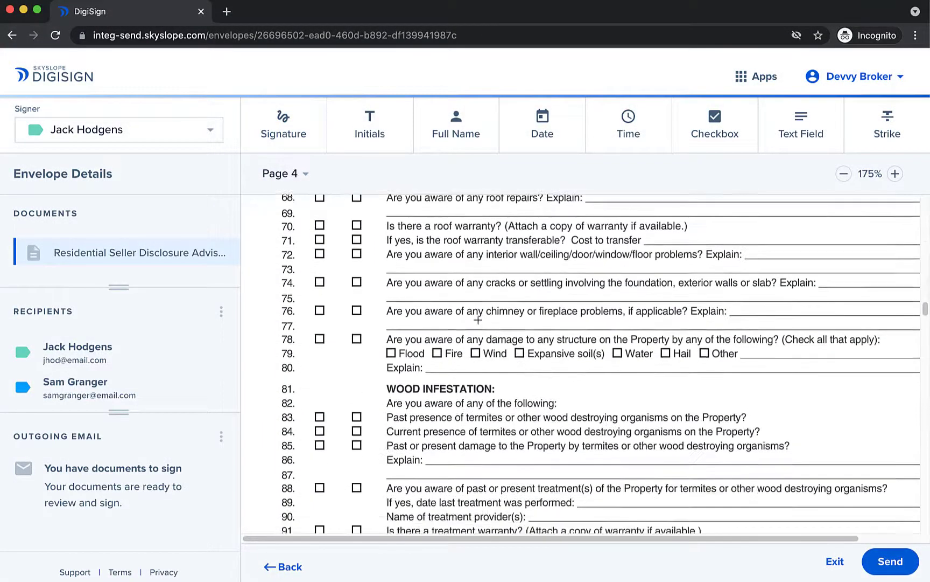
scroll(down, 3)
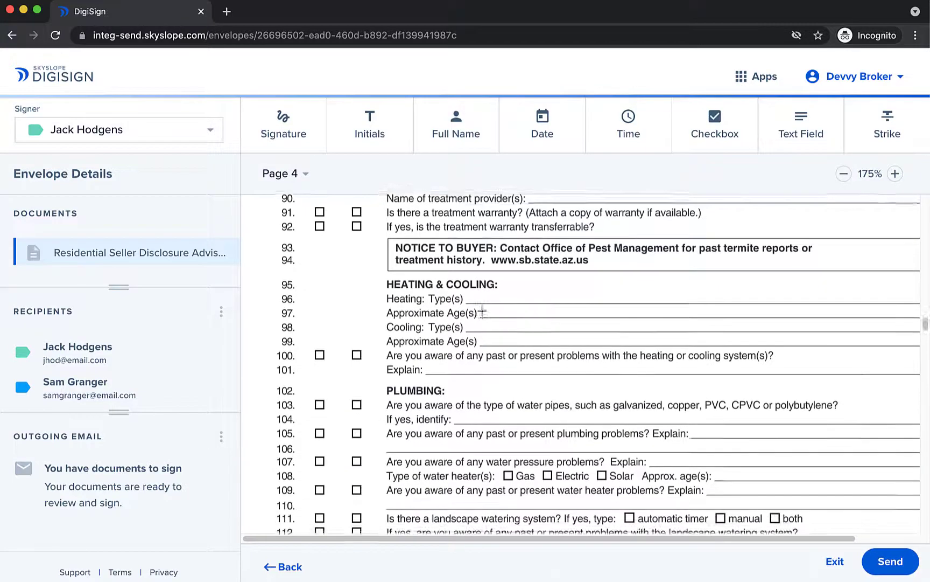
scroll(down, 3)
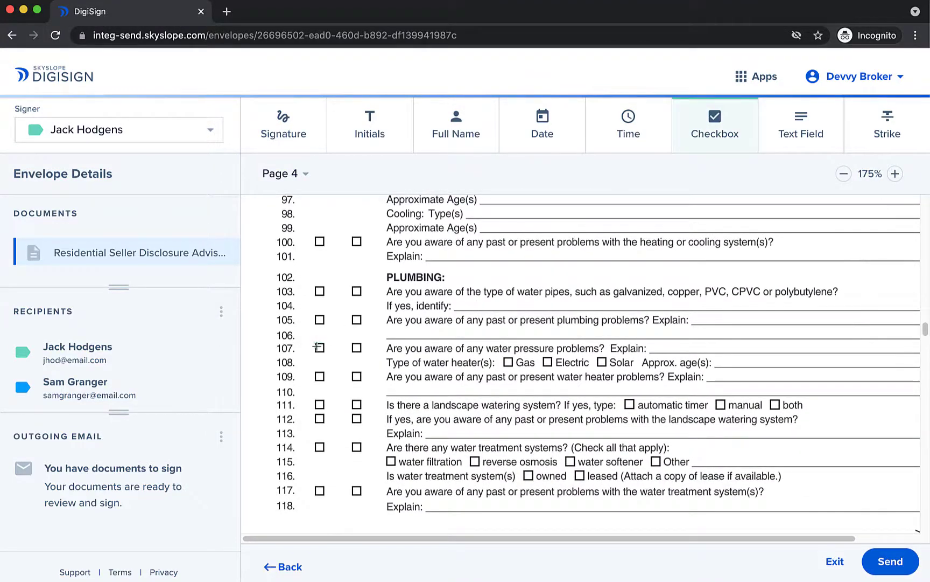
click(320, 347)
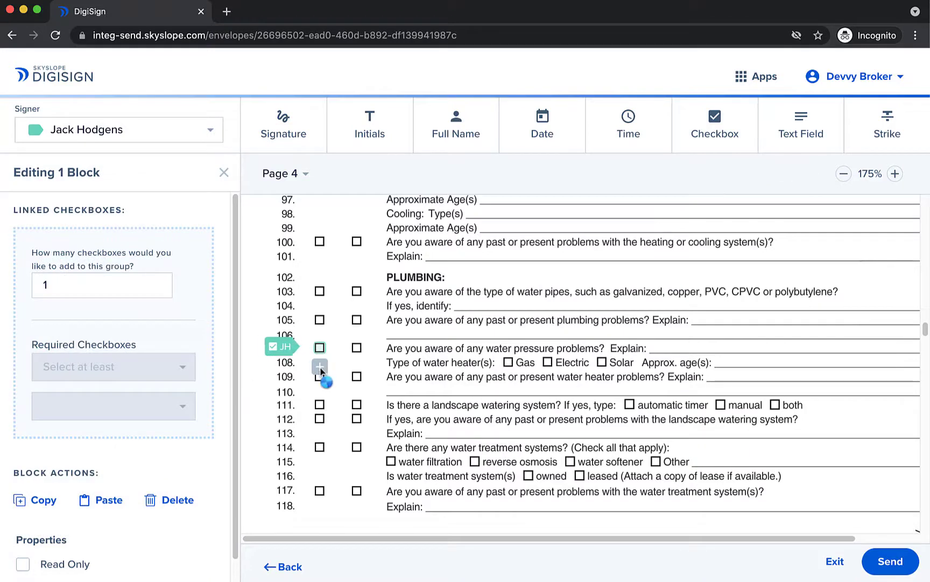
click(320, 366)
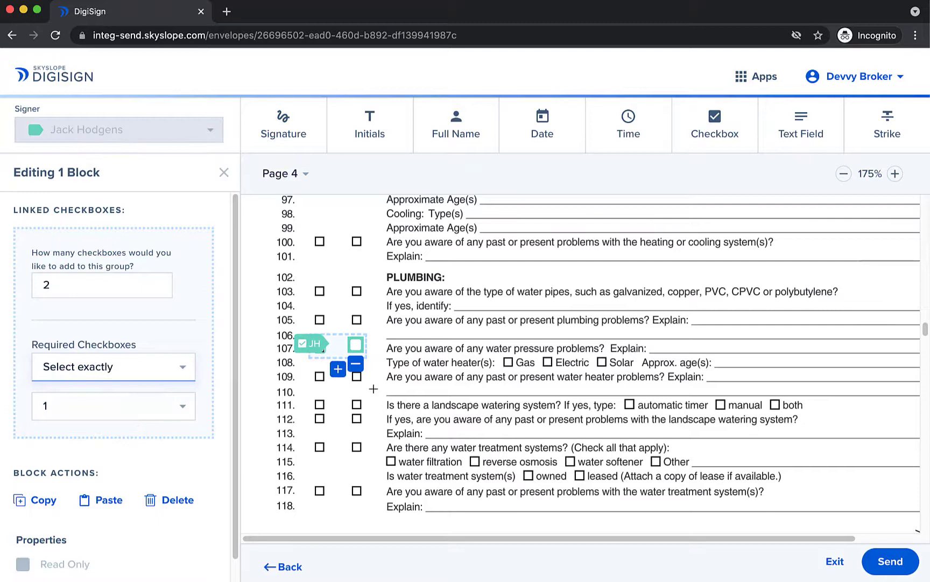
click(224, 172)
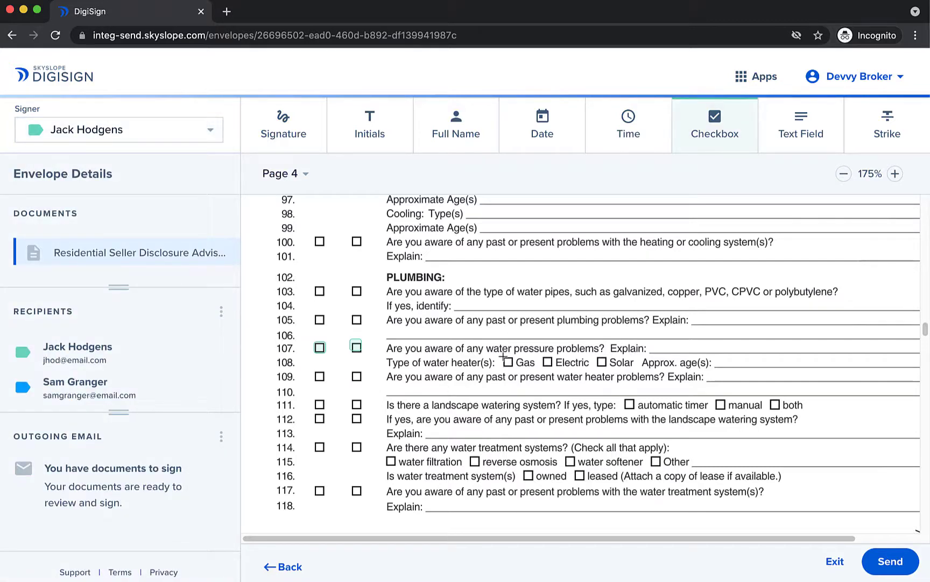
Link checkboxes on line 108's Gas, Electric and Solar, keeping 'Select at least 1'.
click(508, 362)
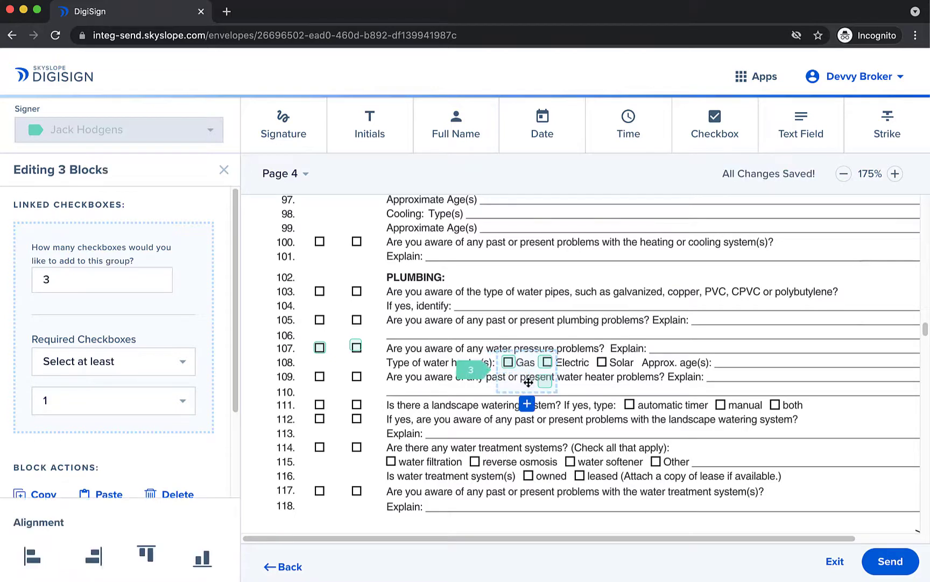
click(546, 361)
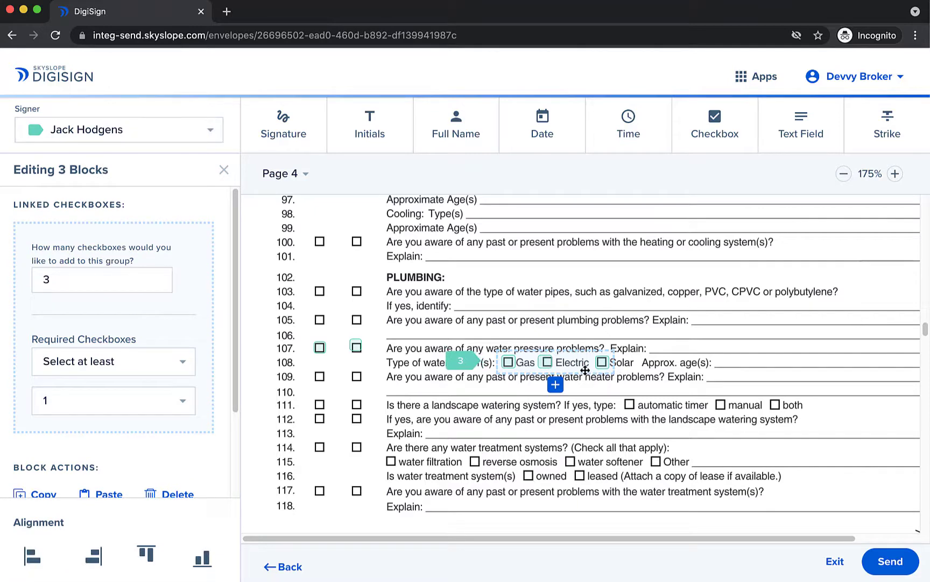
click(113, 362)
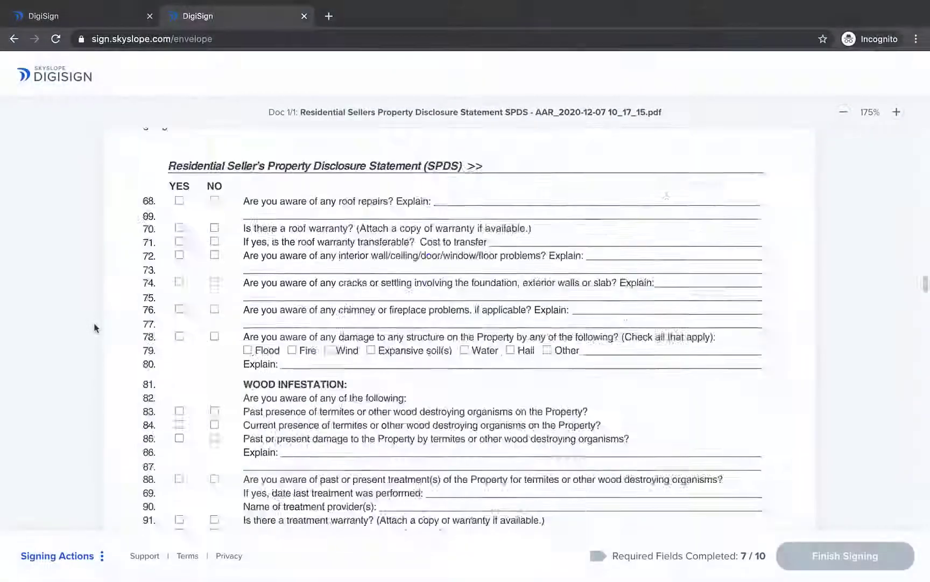
Tick NO on line 107 and Gas as the water heater type.
click(212, 323)
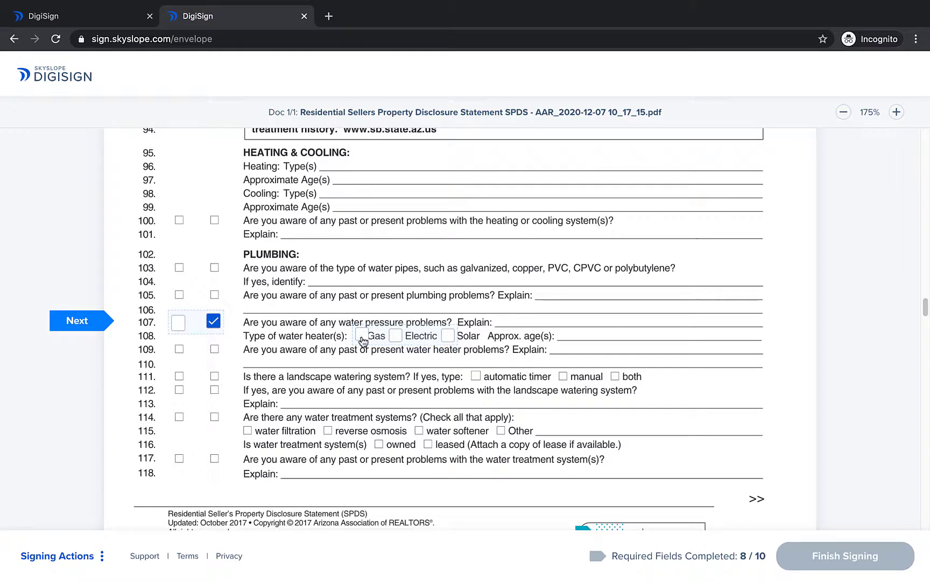
click(362, 335)
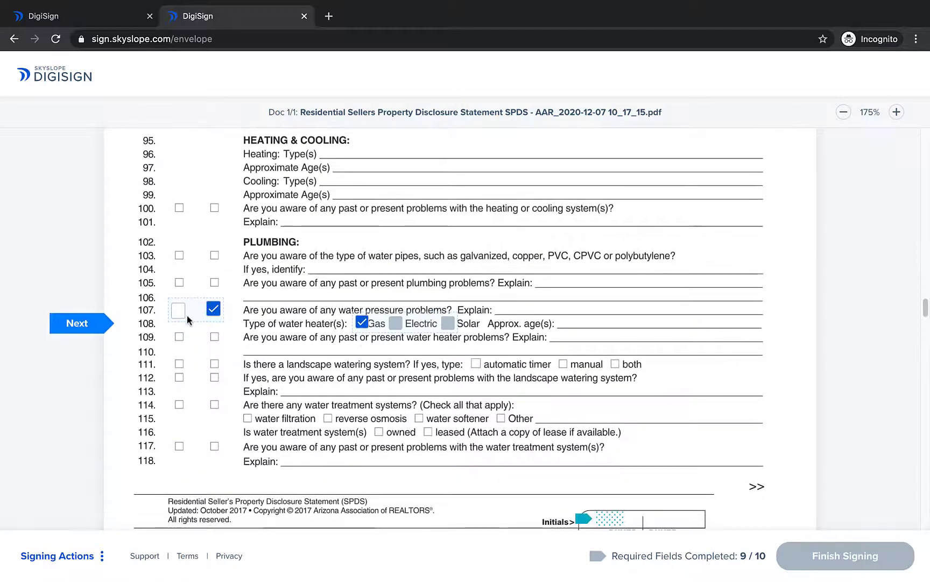
scroll(down, 3)
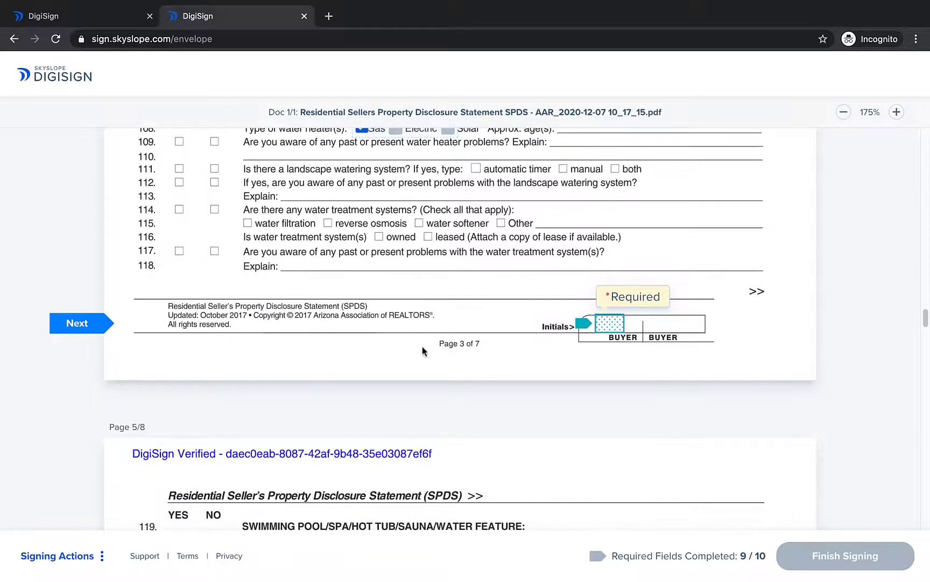
Add the JH initials in a chosen handwriting style and finish signing the document.
click(609, 324)
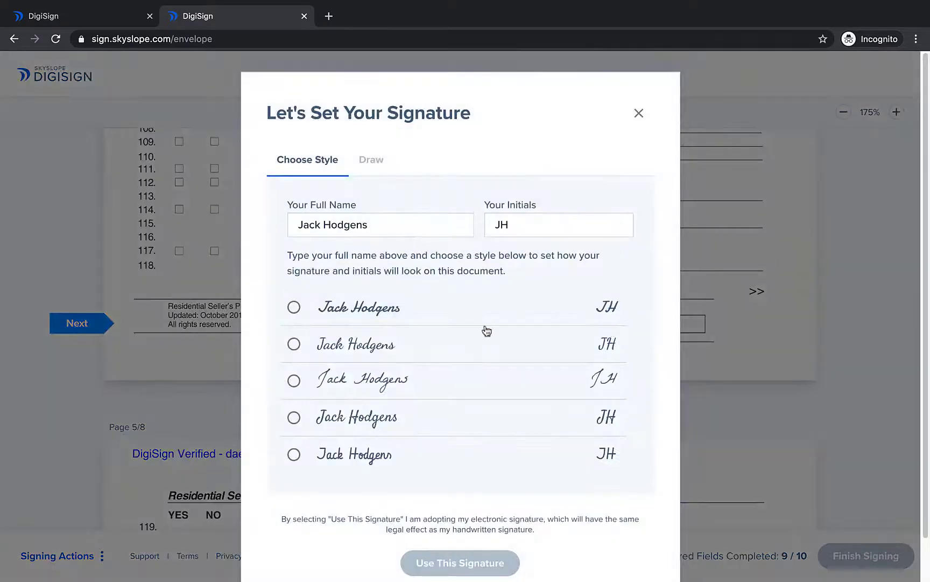
click(459, 563)
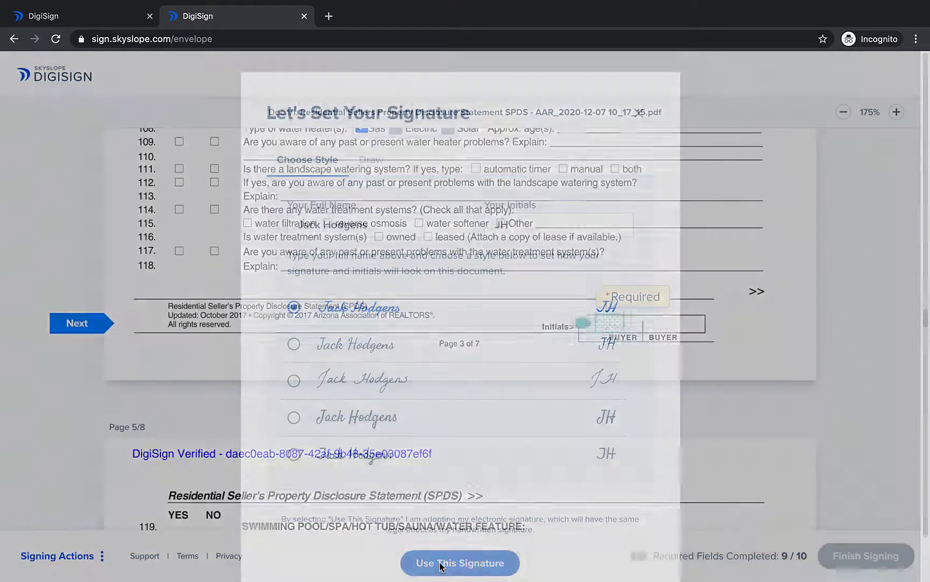
click(460, 562)
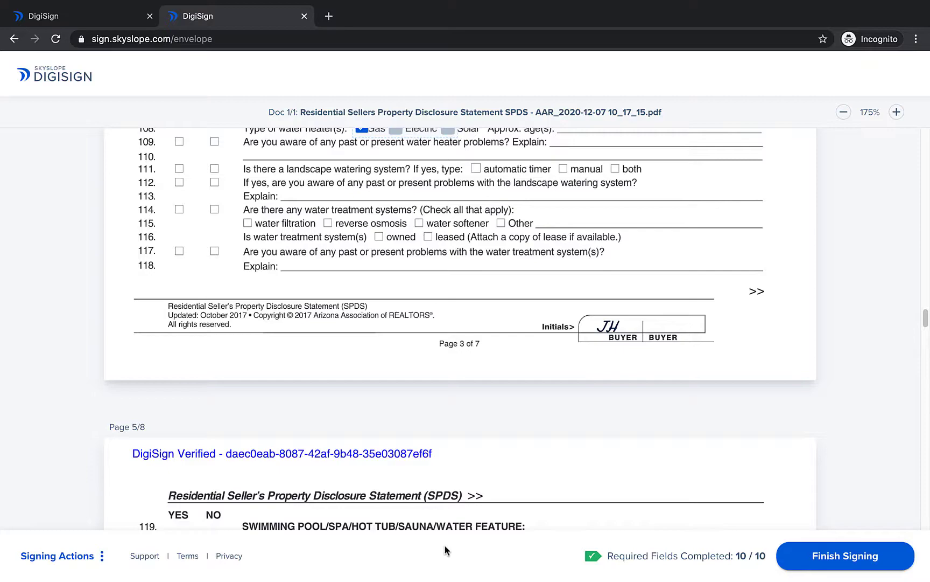
click(845, 556)
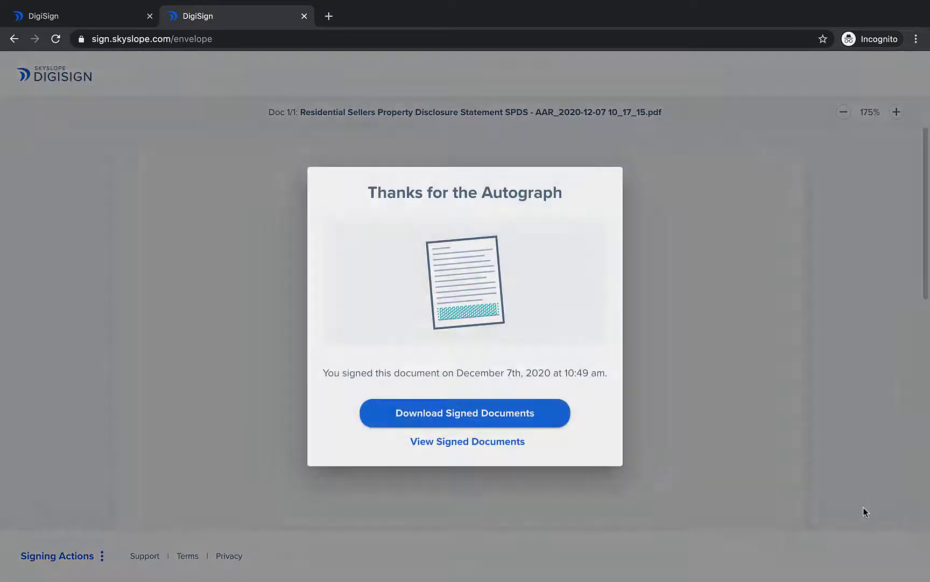